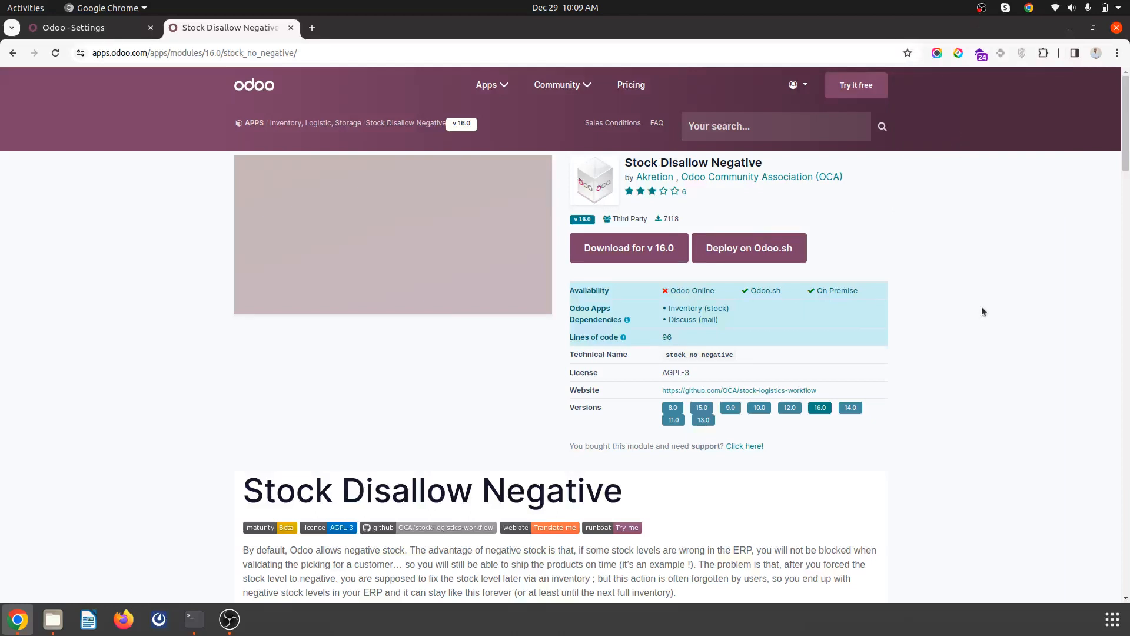
mouse_move(839, 271)
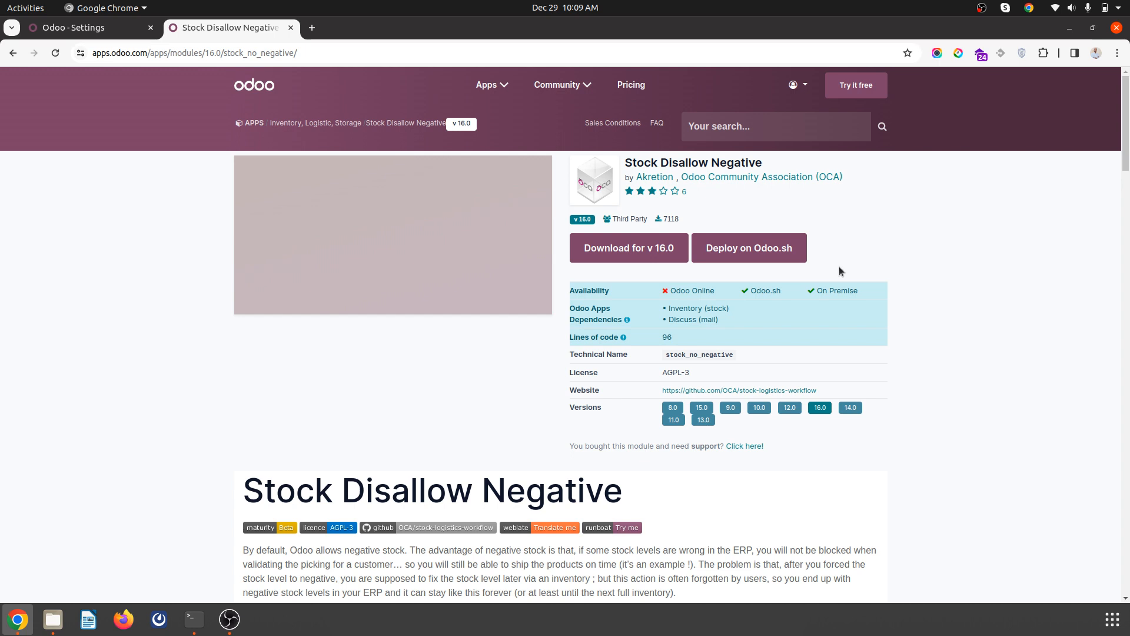
mouse_move(788, 221)
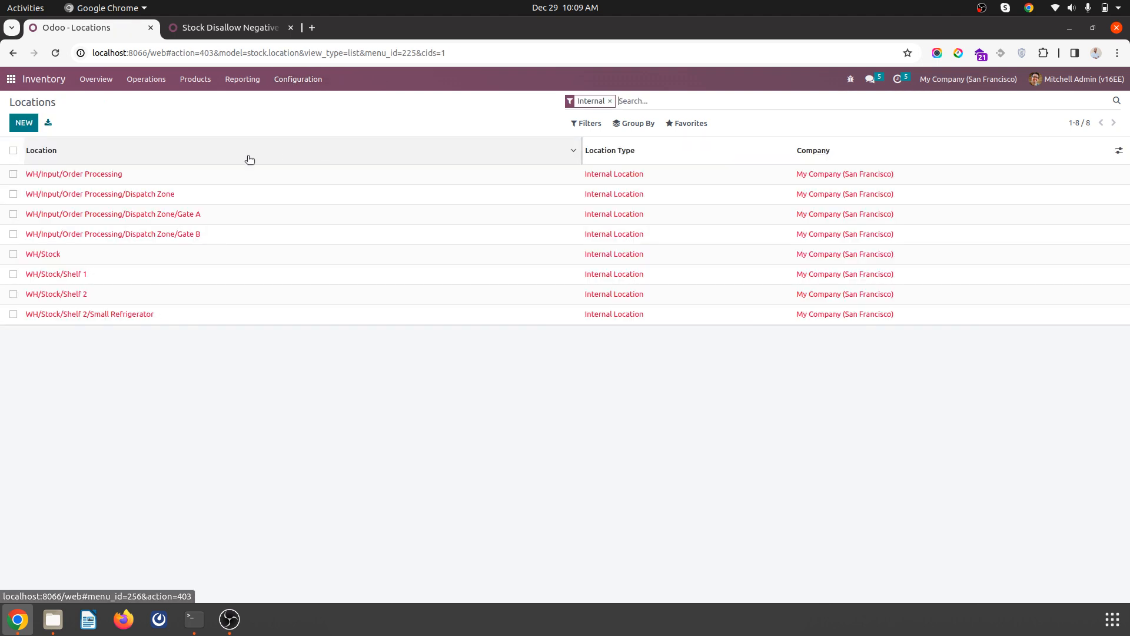
Step: Check WH/Stock has Allow Negative Stock unticked, then go to the Sales quotations list
left_click(42, 255)
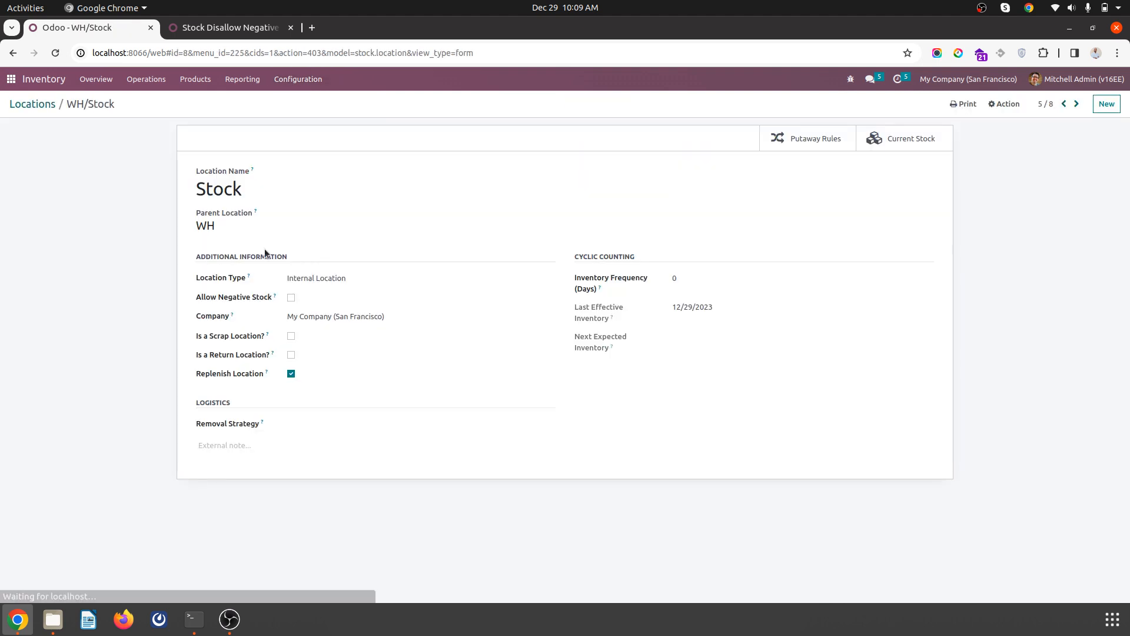
left_click(291, 297)
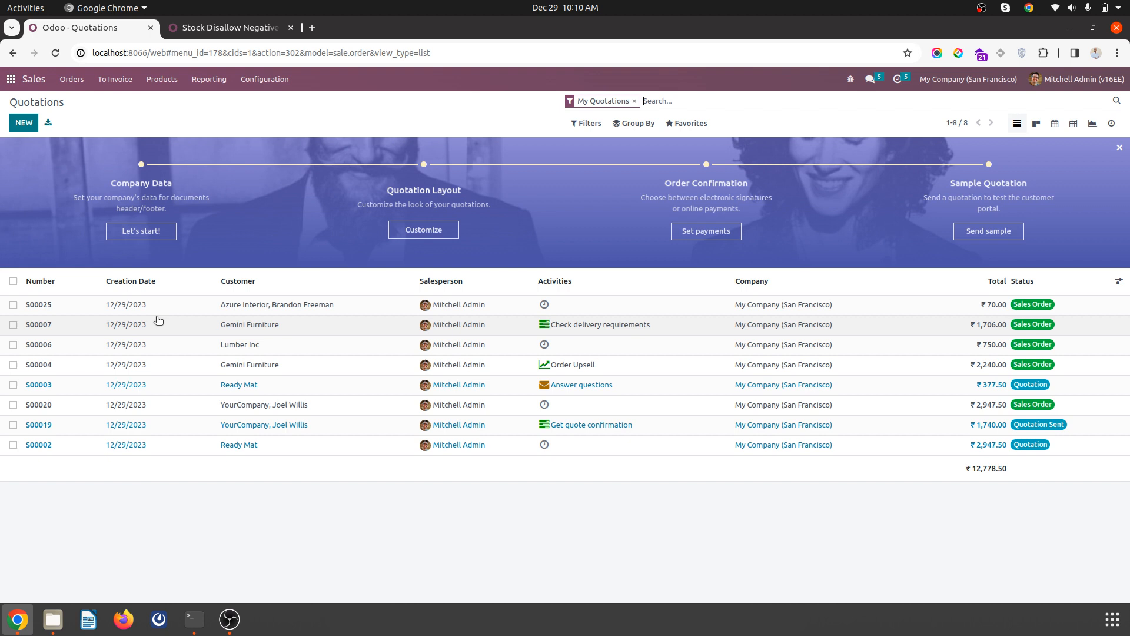
Step: From order S00025, view the Office Chair forecast showing zero on hand and return
left_click(38, 304)
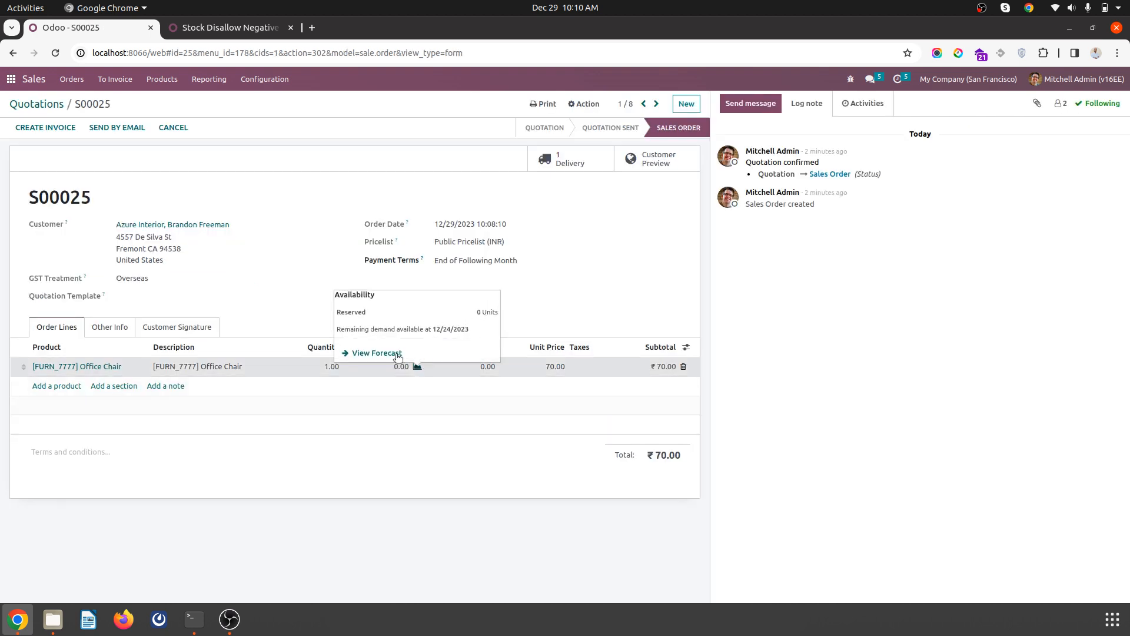
left_click(374, 353)
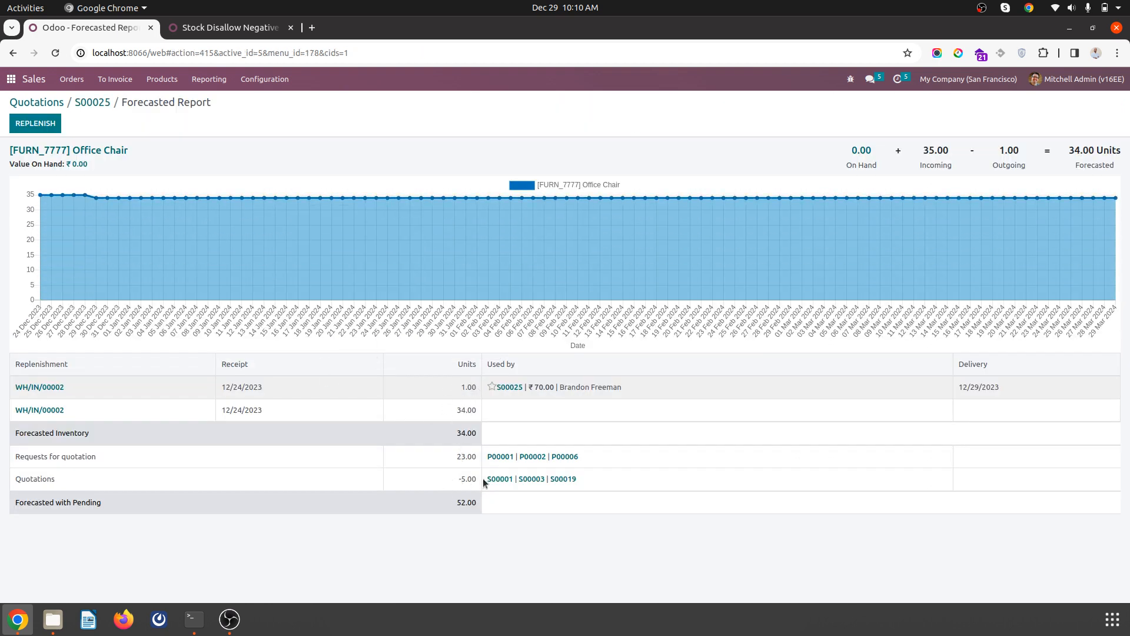
left_click(92, 102)
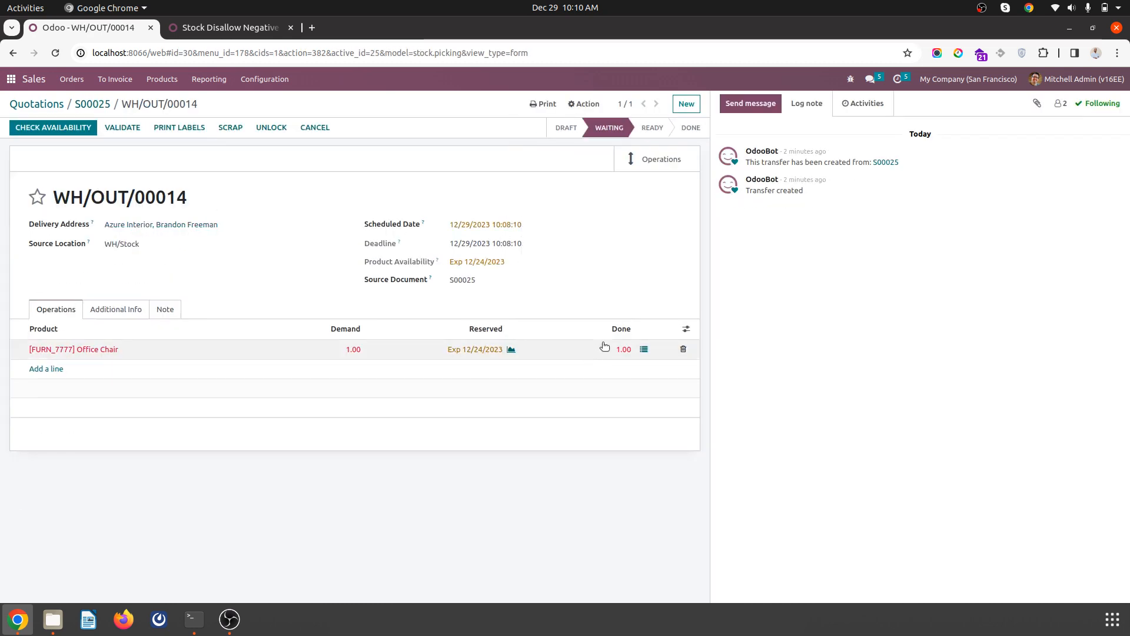
Step: Set Done to 1.00 on delivery WH/OUT/00014 and validate, triggering the negative-stock error
left_click(623, 349)
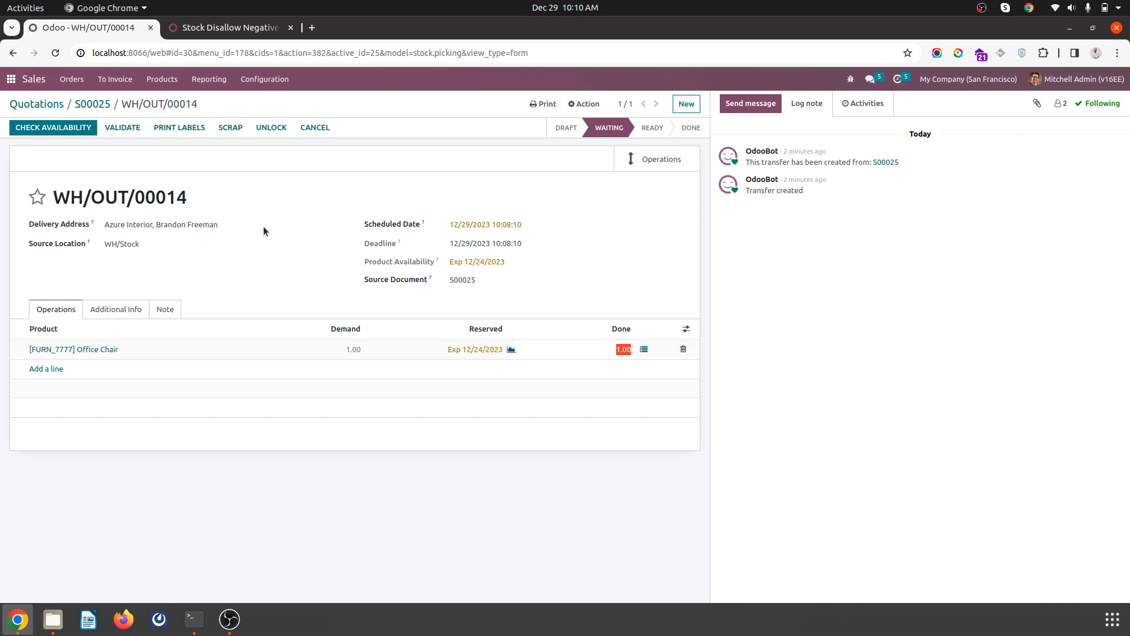
left_click(121, 127)
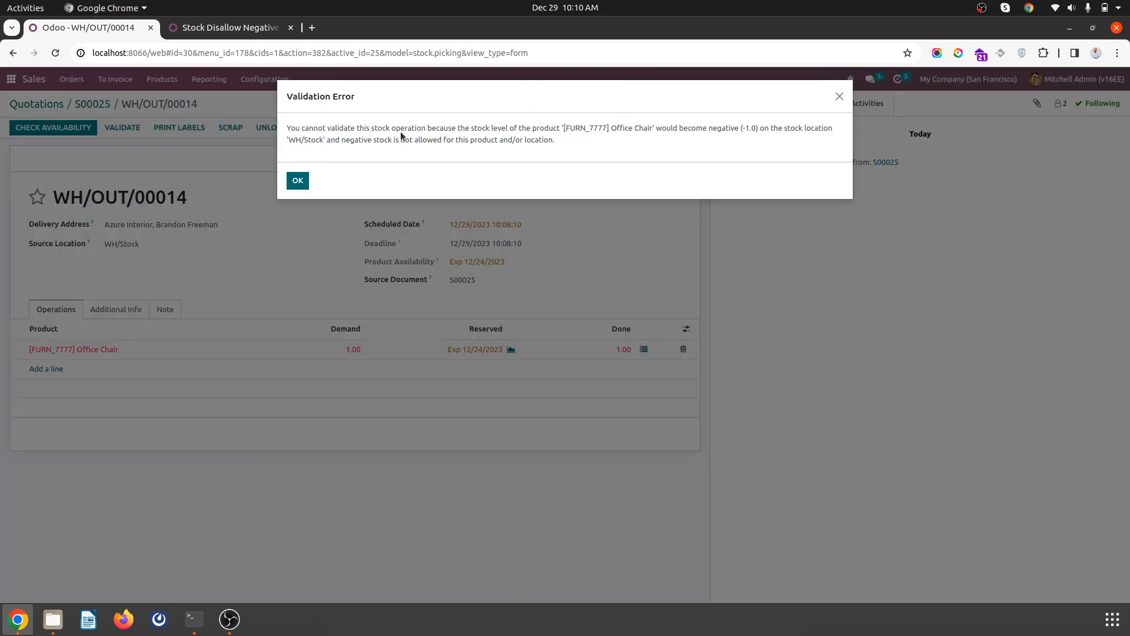
mouse_move(505, 141)
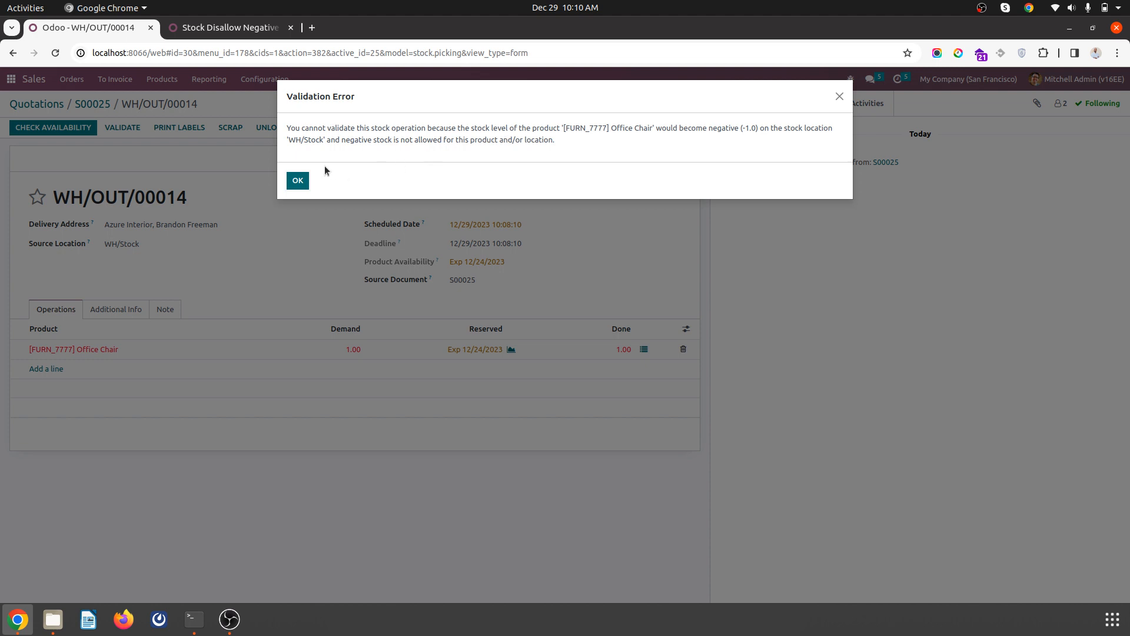
Step: Dismiss the Validation Error, leaving WH/OUT/00014 unvalidated with one chair done
left_click(296, 181)
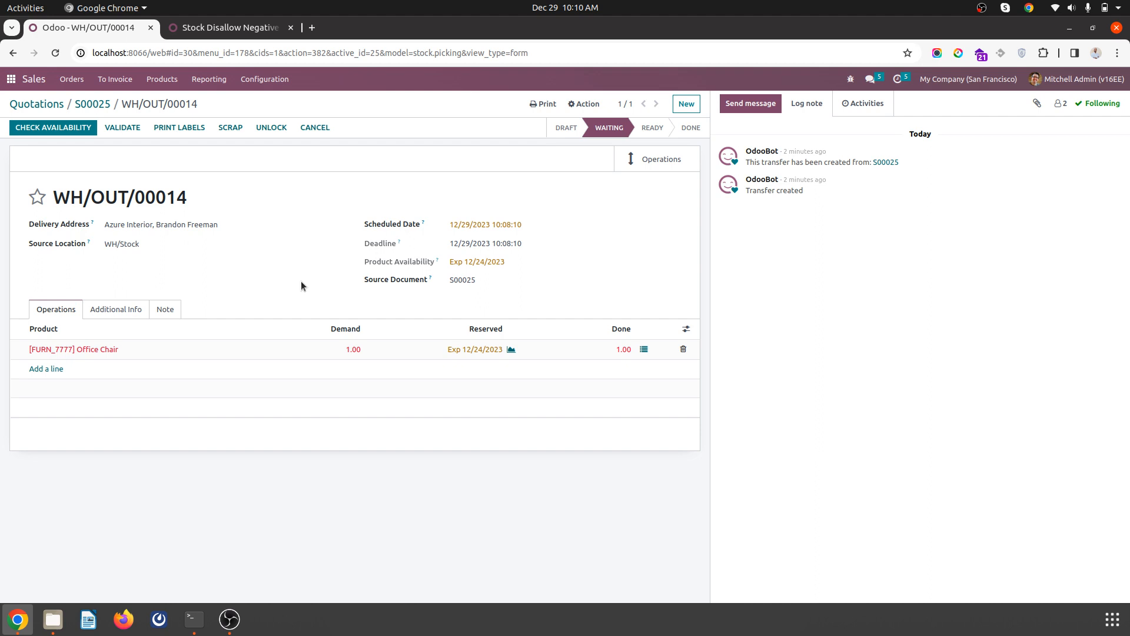
mouse_move(887, 171)
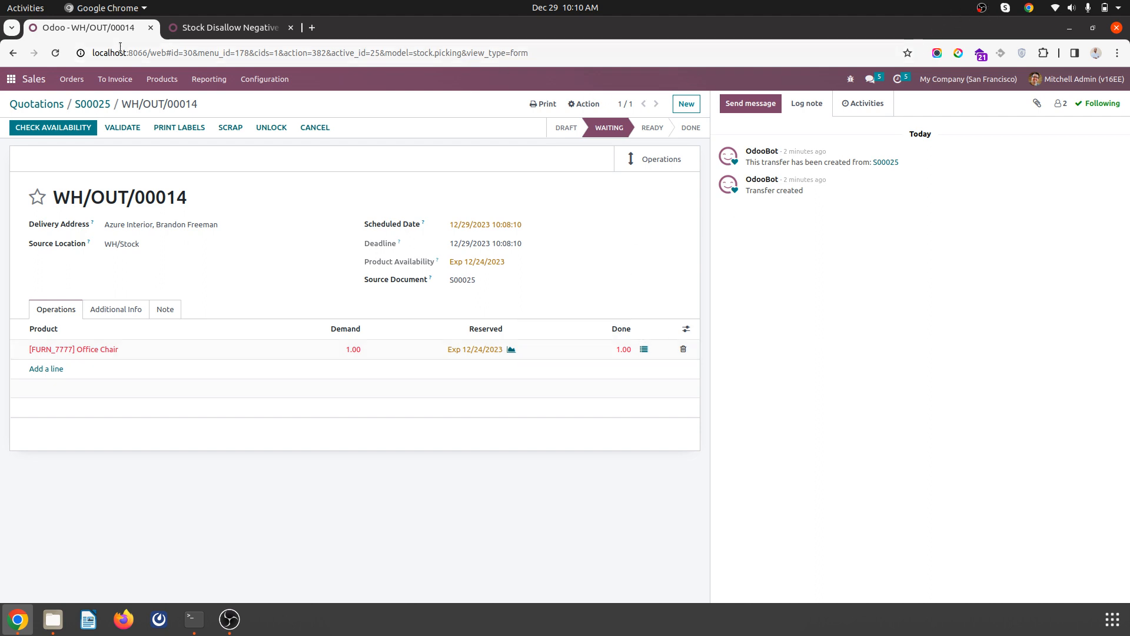
Step: Return to the Stock Disallow Negative module page on the Odoo Apps Store
left_click(227, 27)
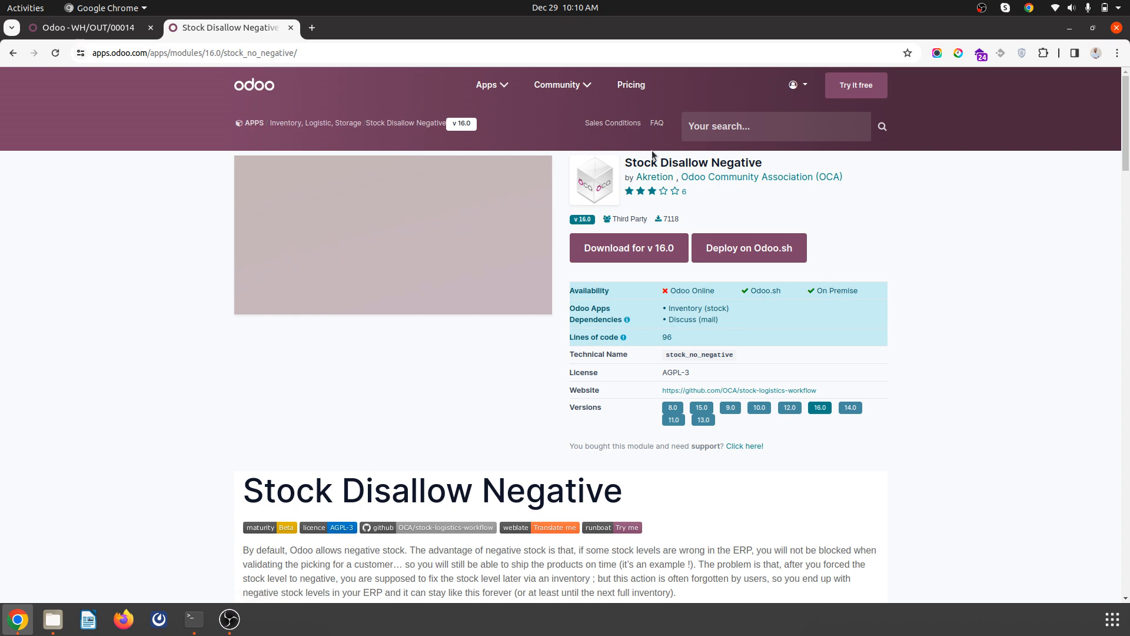
mouse_move(929, 81)
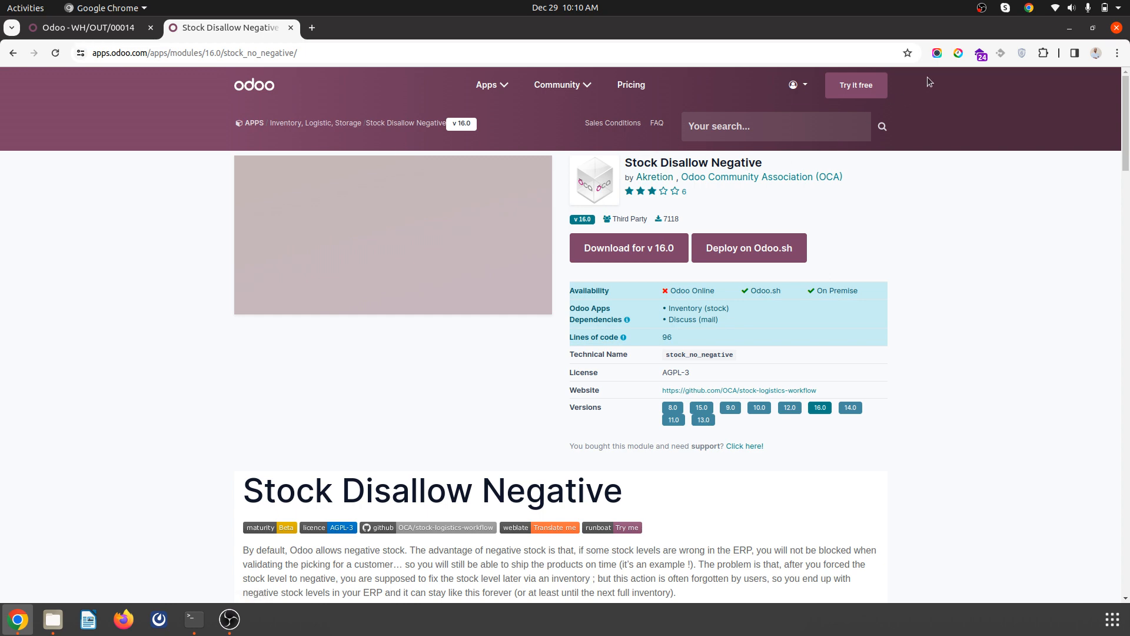